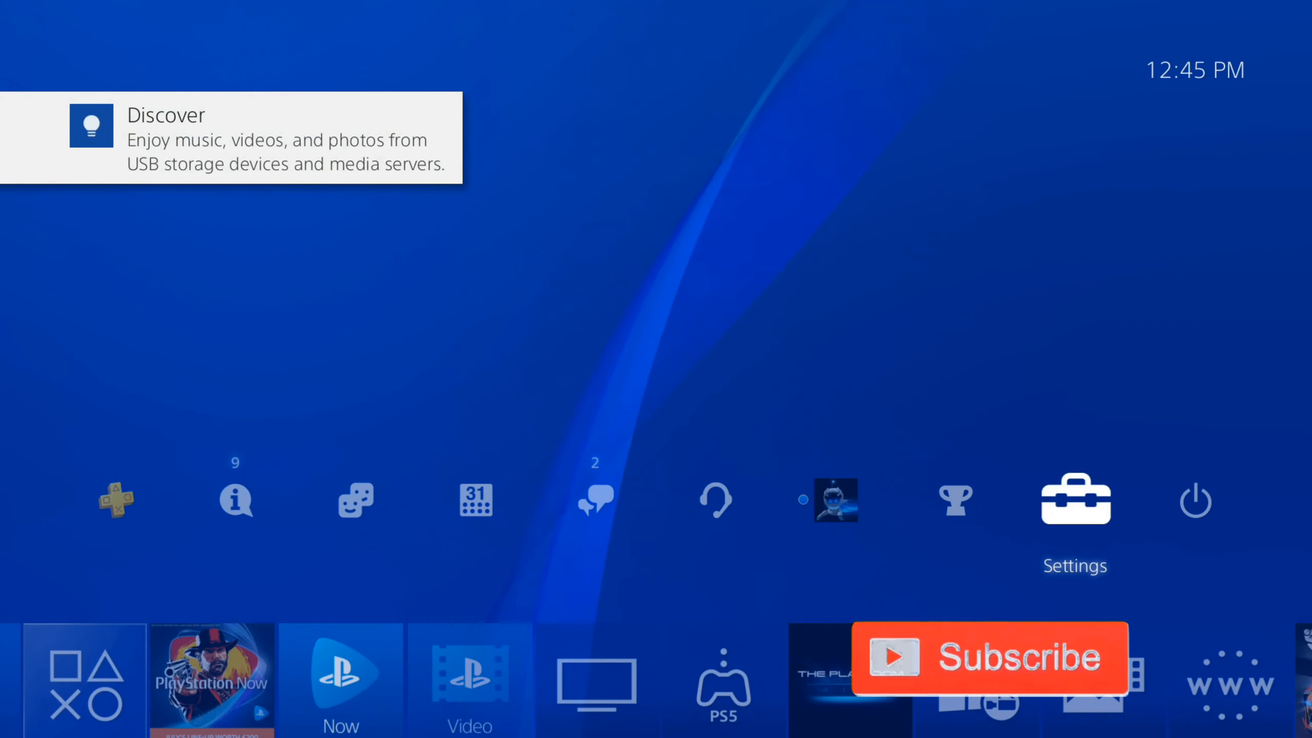
# Reach Login Passcode Management from Settings > Login Settings.
pyautogui.click(1074, 499)
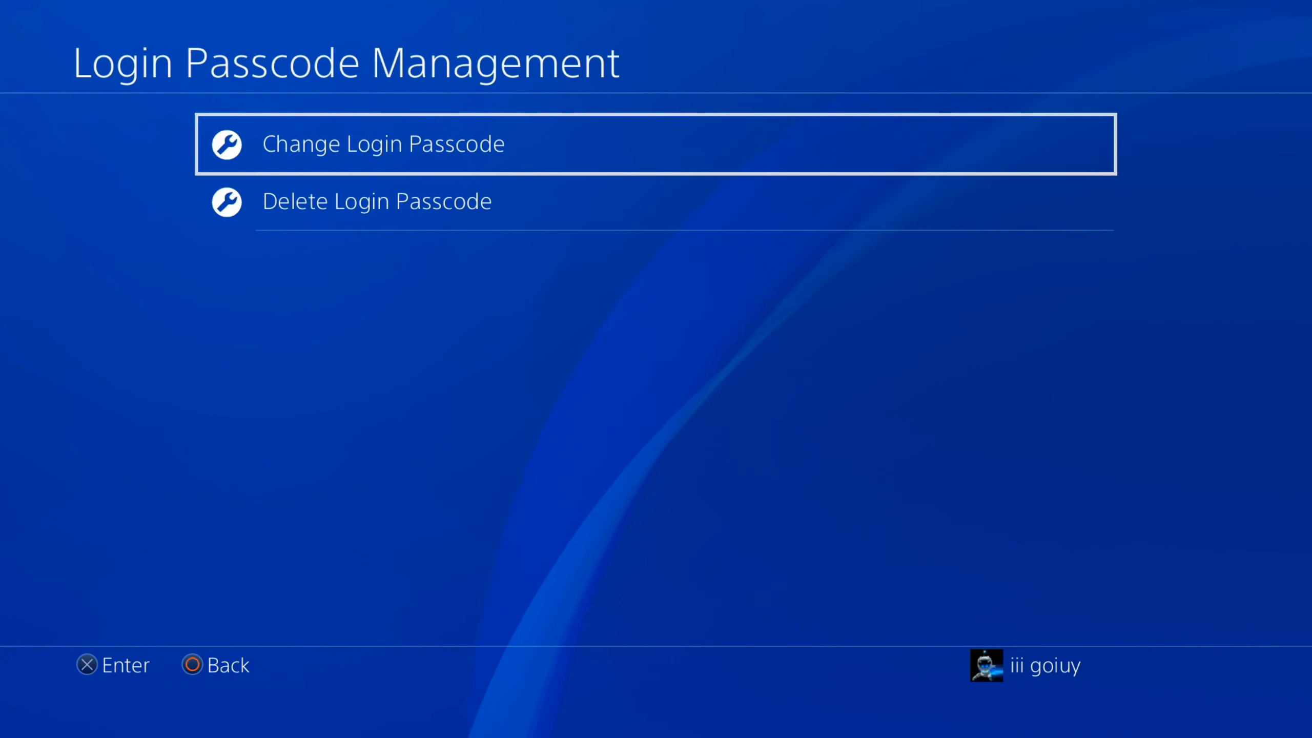
# Choose Delete Login Passcode, bringing up the deletion warning.
pyautogui.click(383, 144)
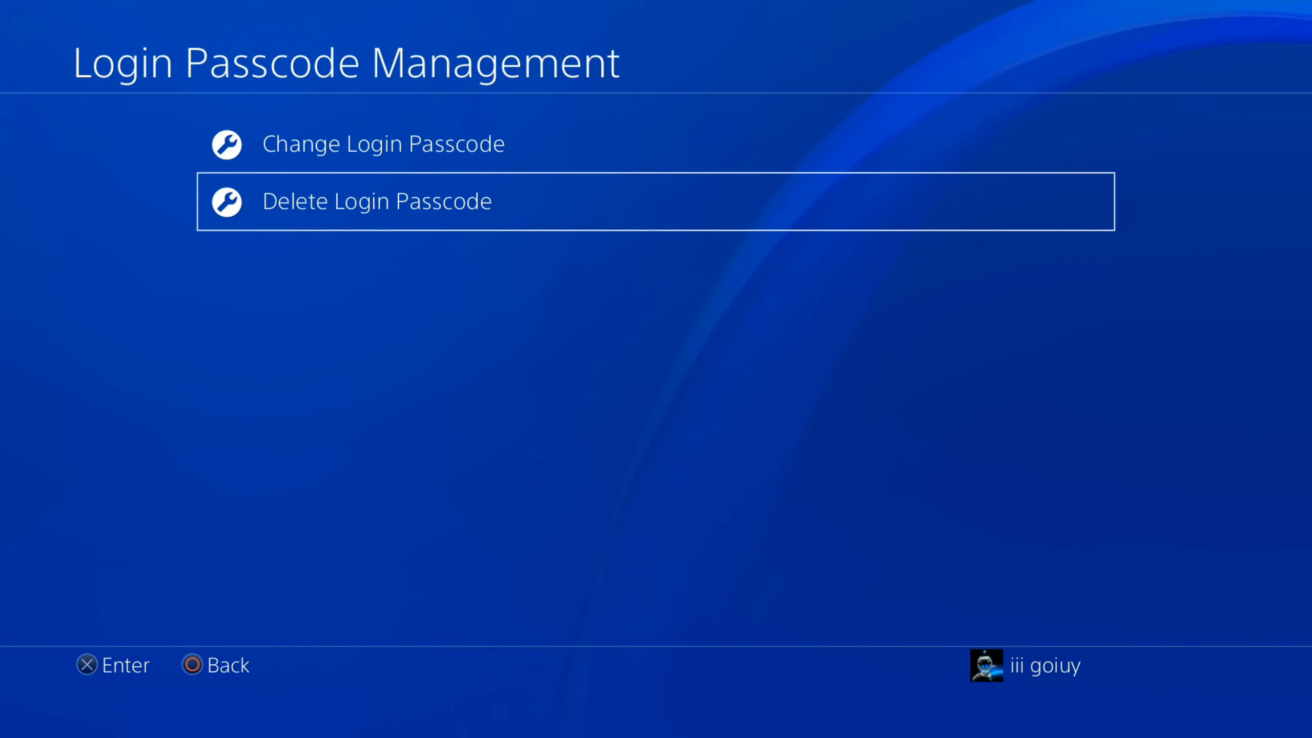
pyautogui.click(377, 201)
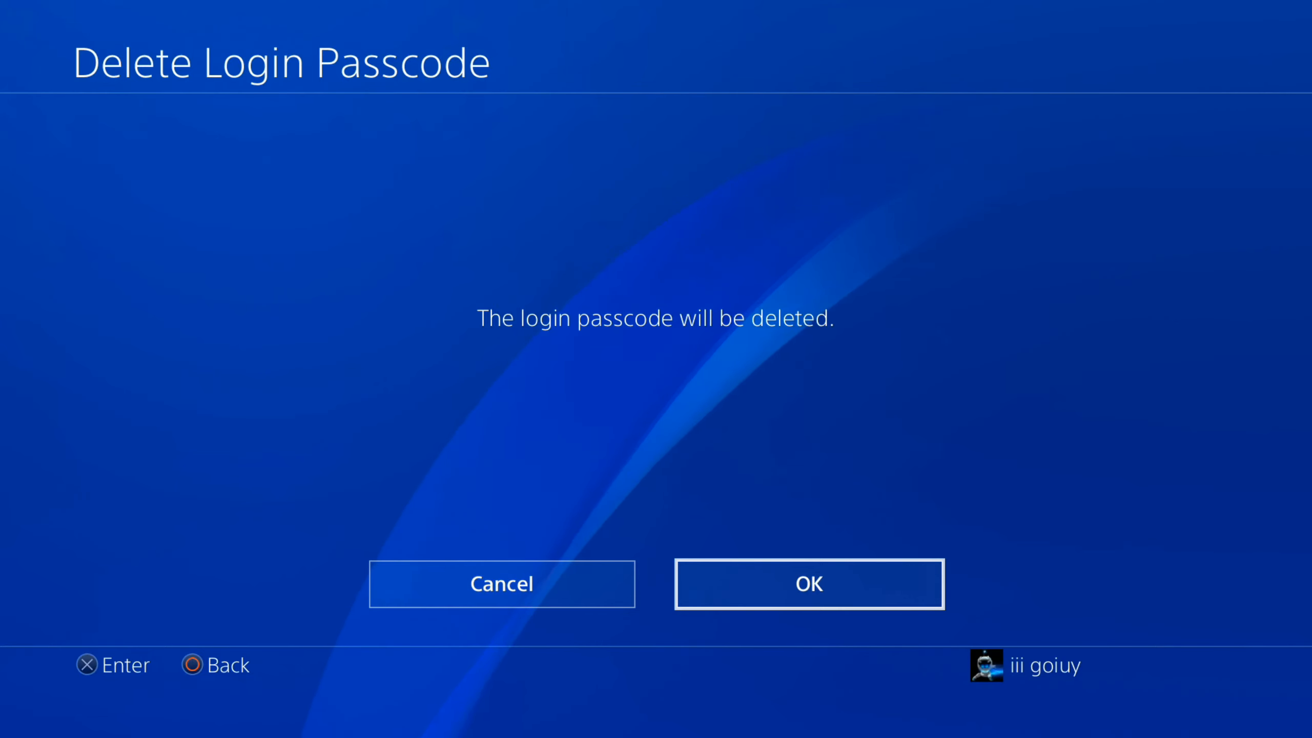
# Confirm OK so the login passcode is deleted.
pyautogui.click(809, 583)
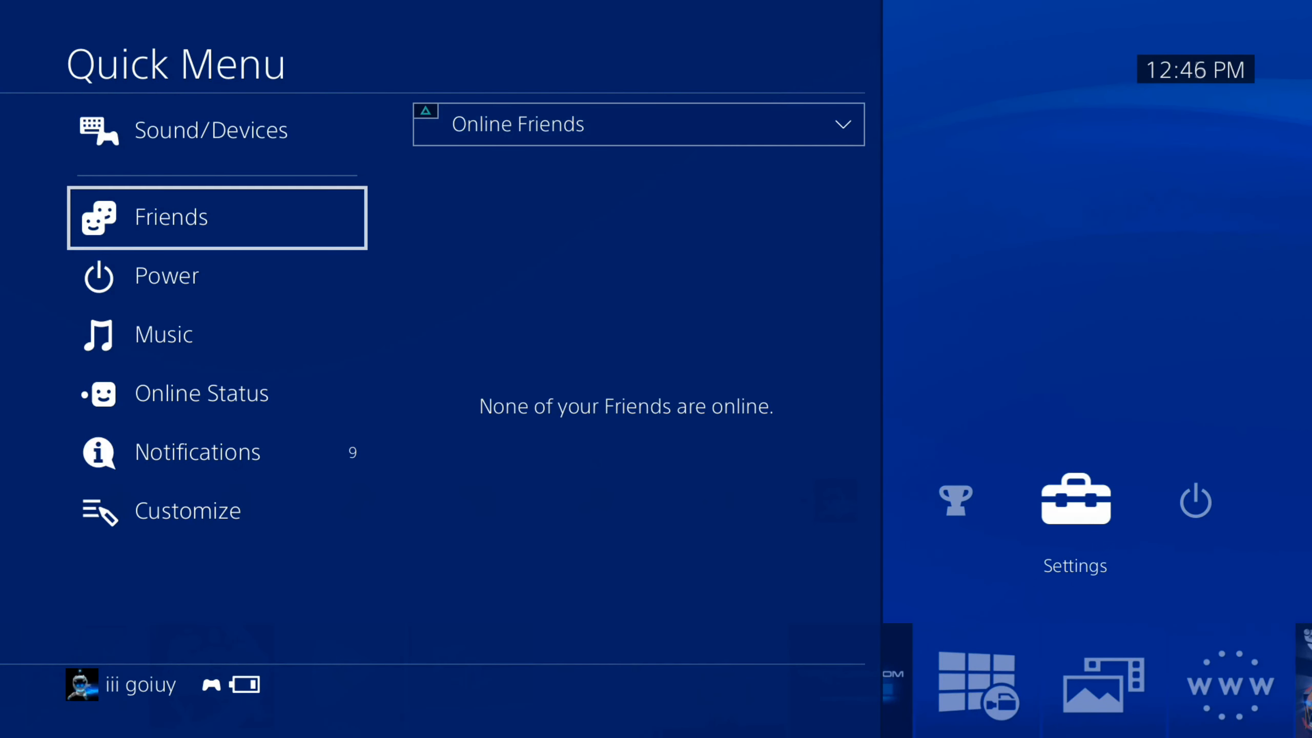
# Switch user via Power, then log back in with no passcode step.
pyautogui.click(166, 276)
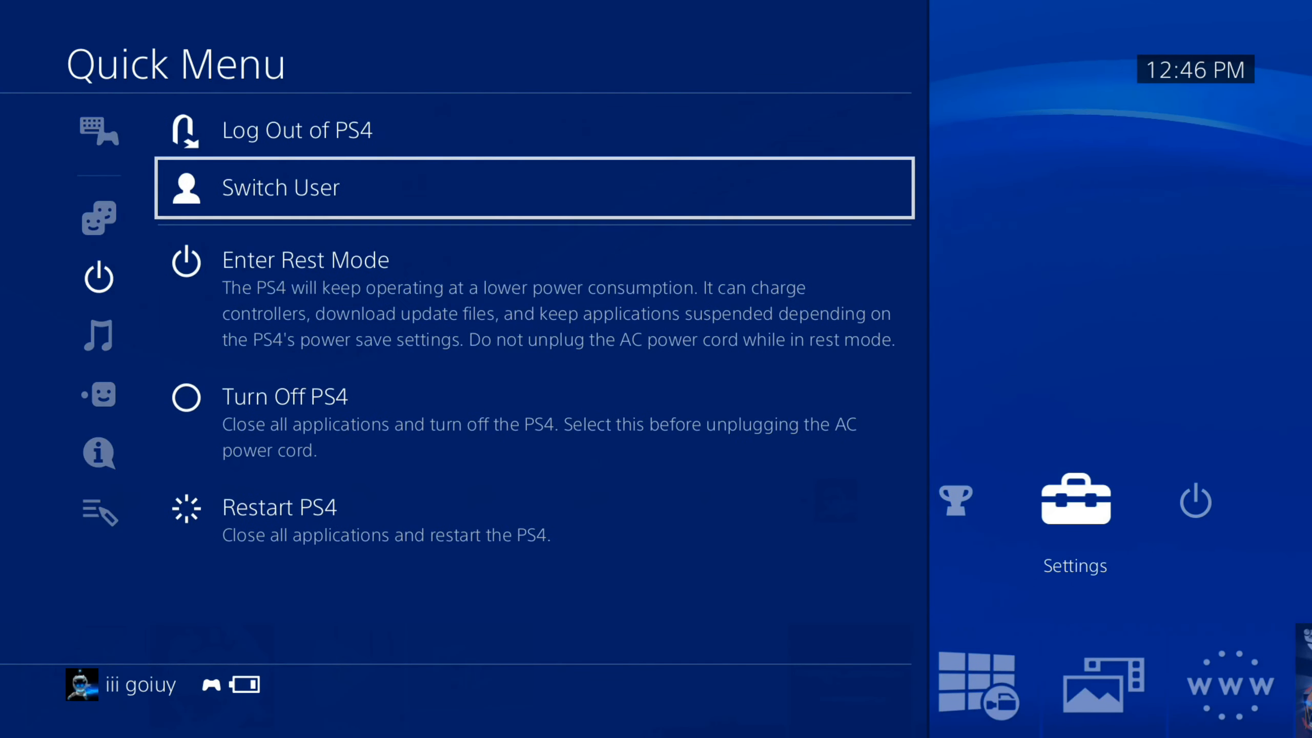
pyautogui.click(531, 187)
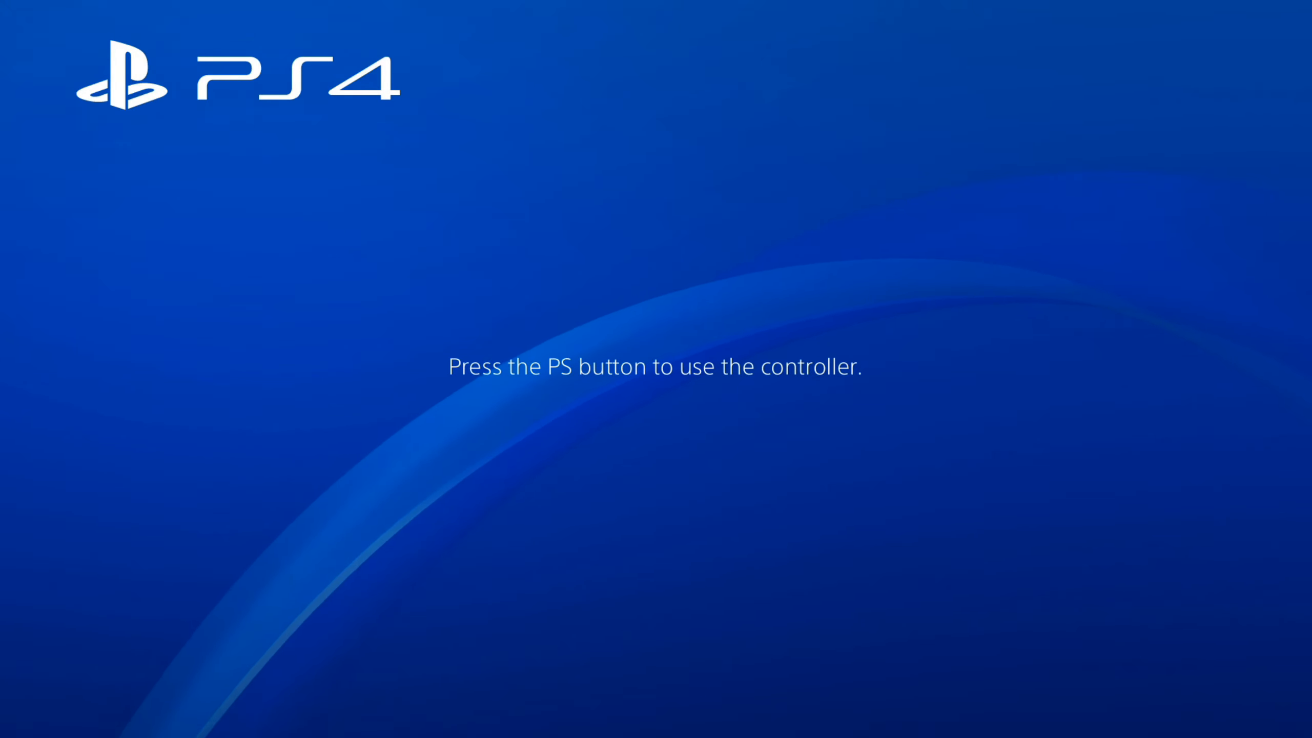
pyautogui.press('ps')
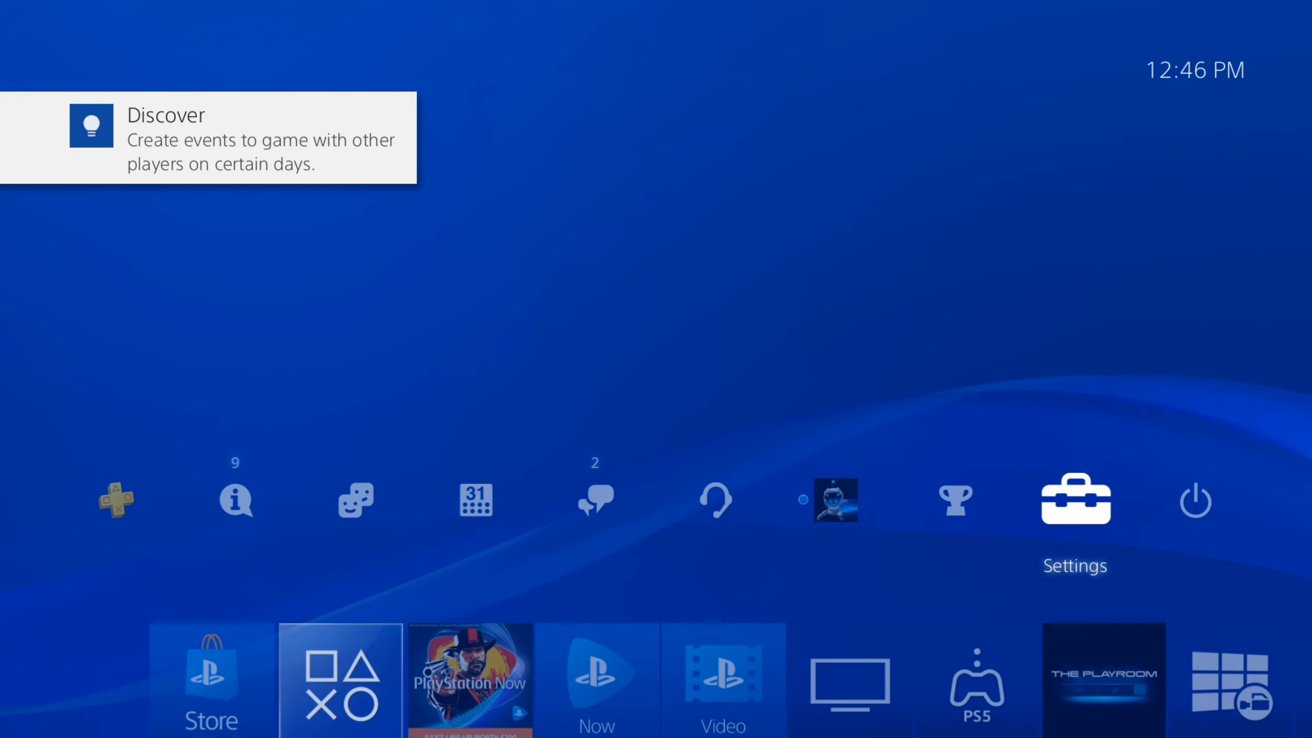
# Enter Settings, back out to home, and enter Settings again.
pyautogui.click(1074, 499)
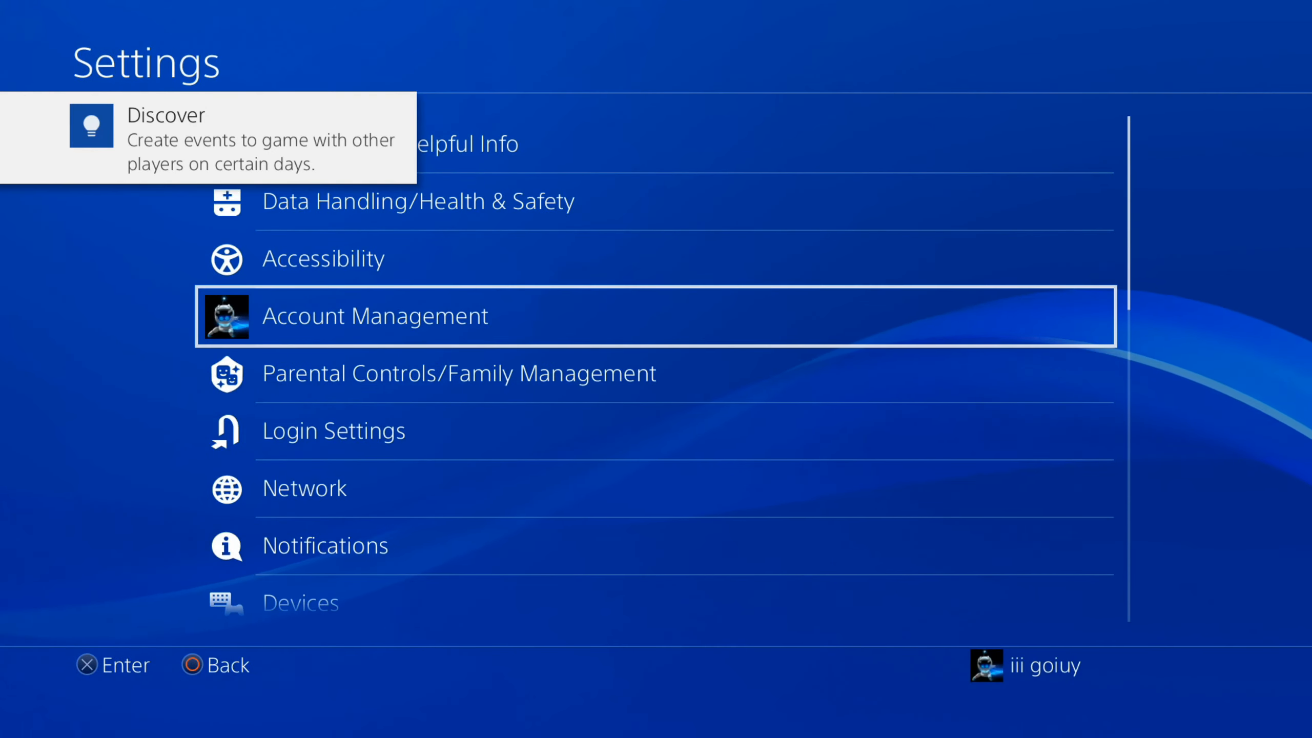
pyautogui.press('down')
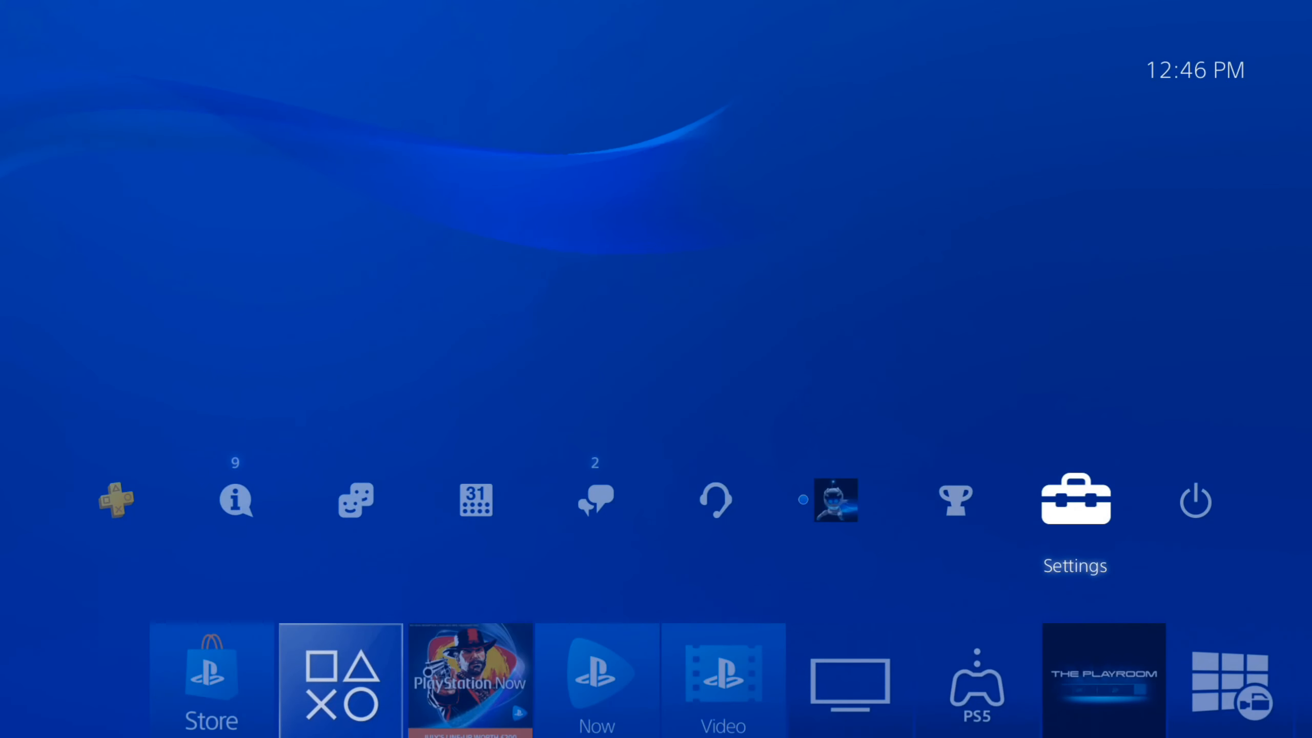
pyautogui.click(1075, 500)
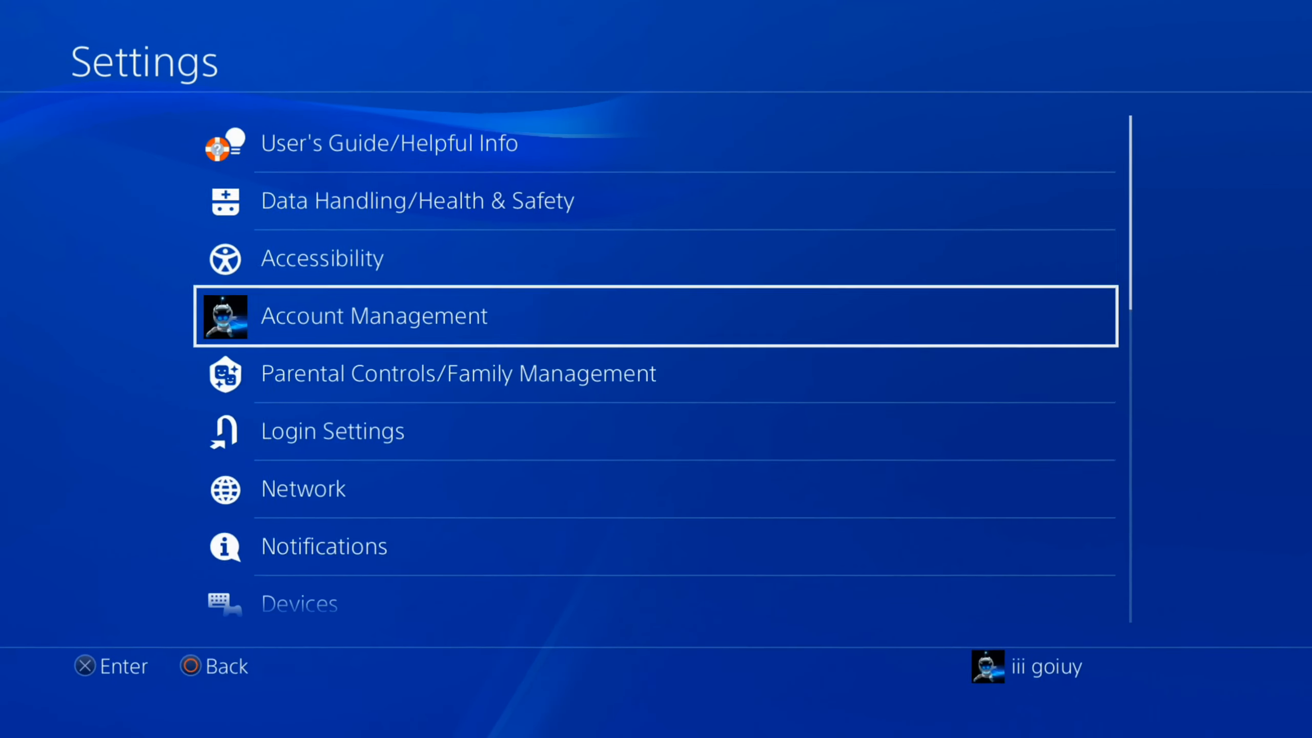